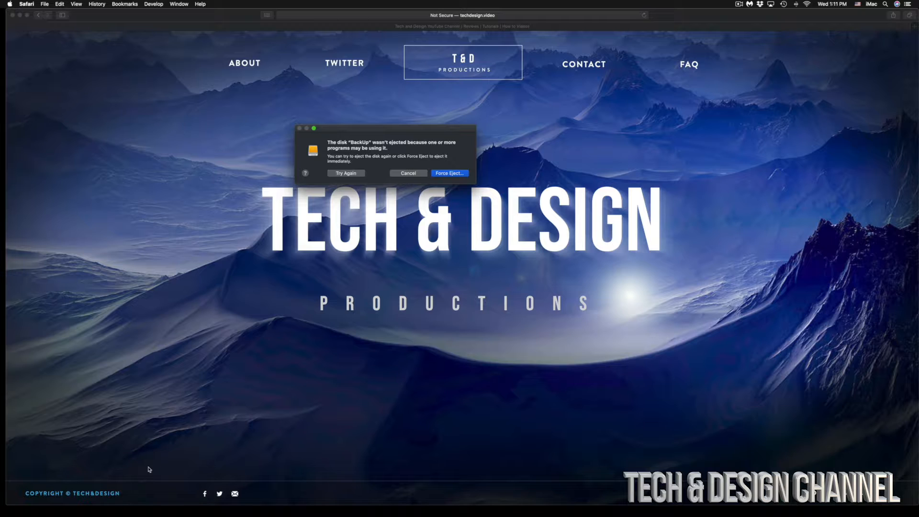
mouse_move(303, 501)
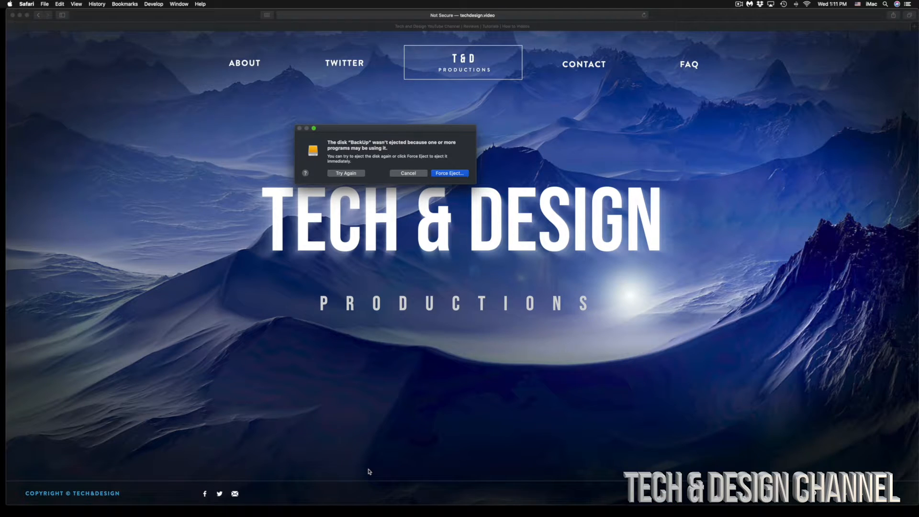
mouse_move(430, 146)
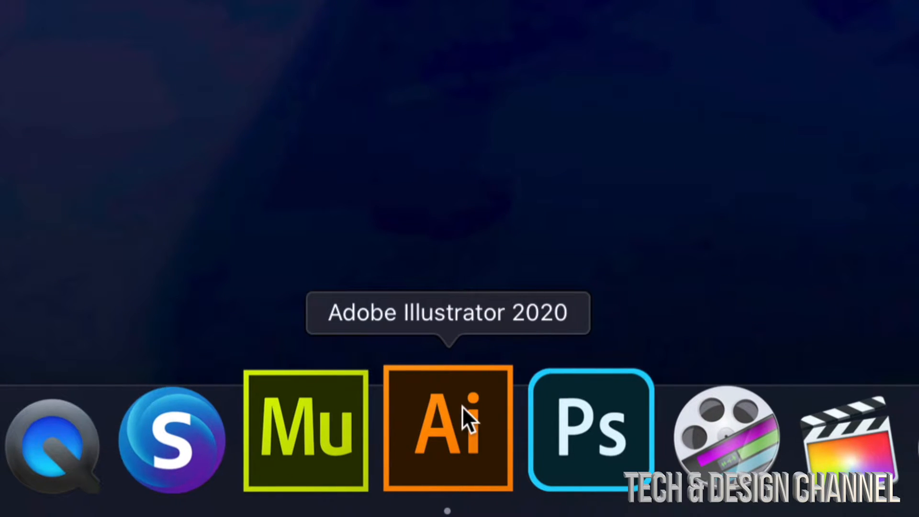
- Quit Adobe Illustrator 2020 from its Dock icon so it releases the BackUp disk
right_click(447, 429)
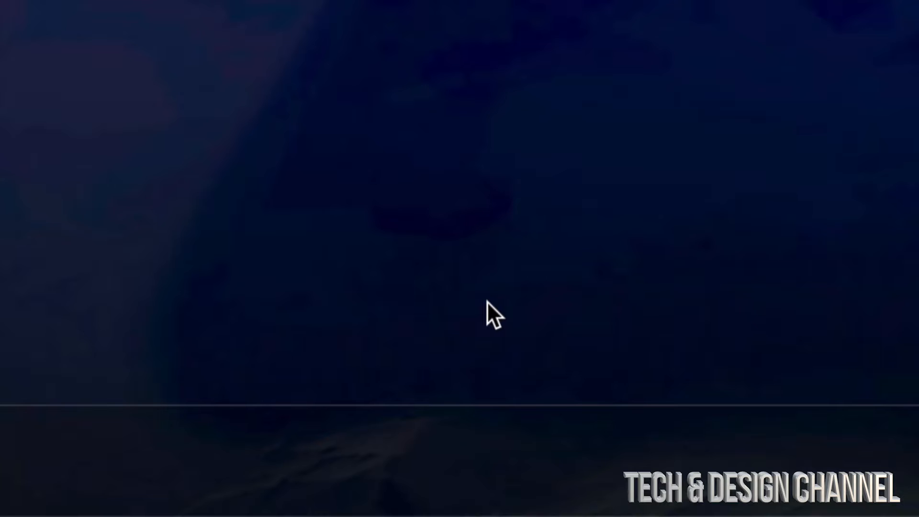
mouse_move(451, 428)
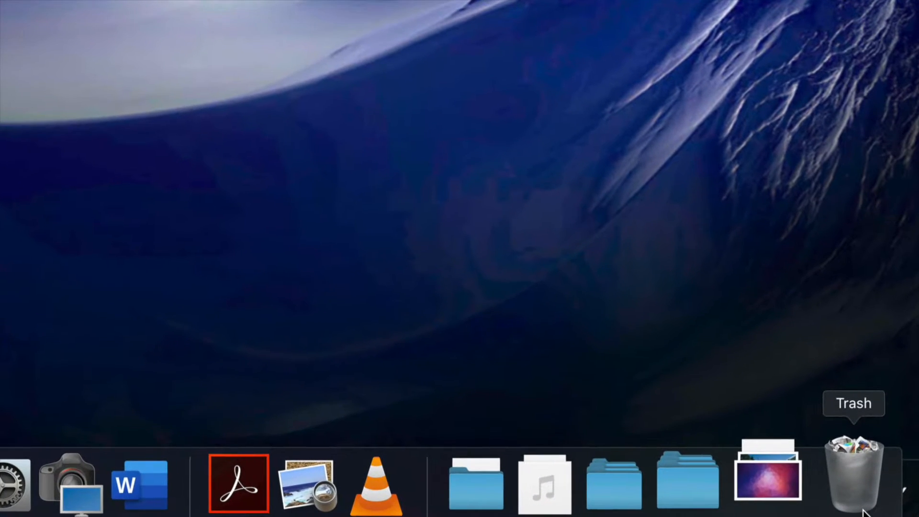
- Empty the Trash from its Dock icon to clear deleted files tied to BackUp
right_click(854, 475)
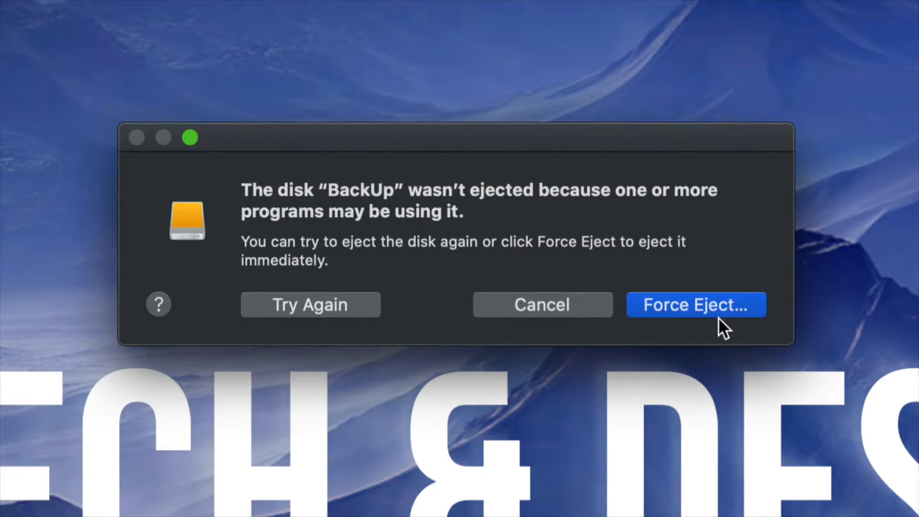
mouse_move(372, 317)
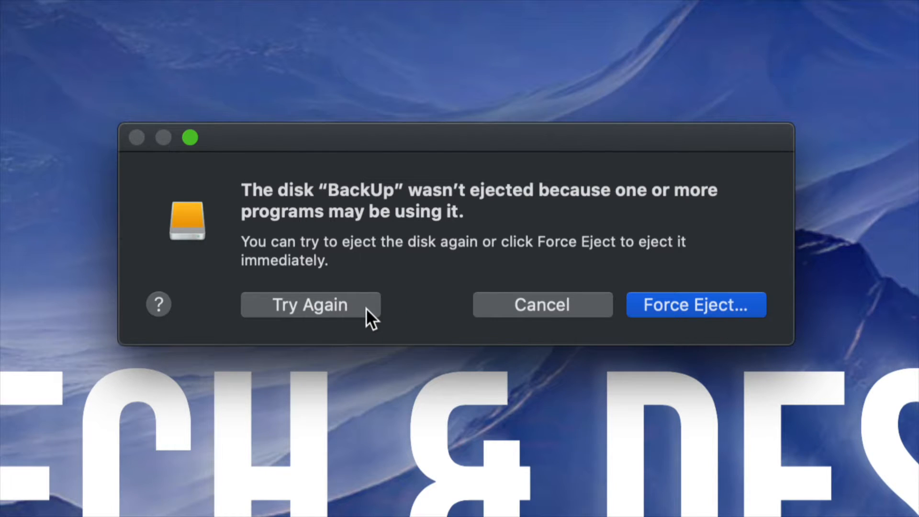
left_click(310, 305)
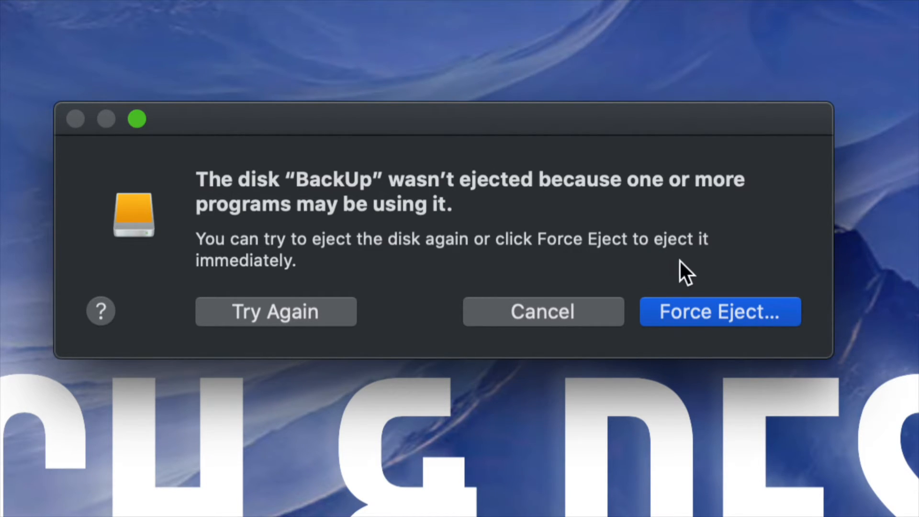
- Force eject the BackUp disk and confirm it, dismissing both eject warnings
left_click(720, 311)
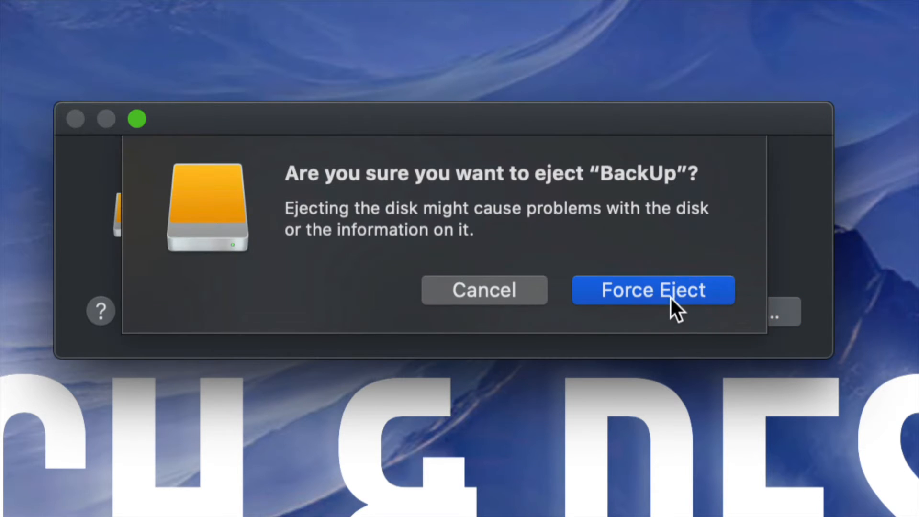
left_click(653, 290)
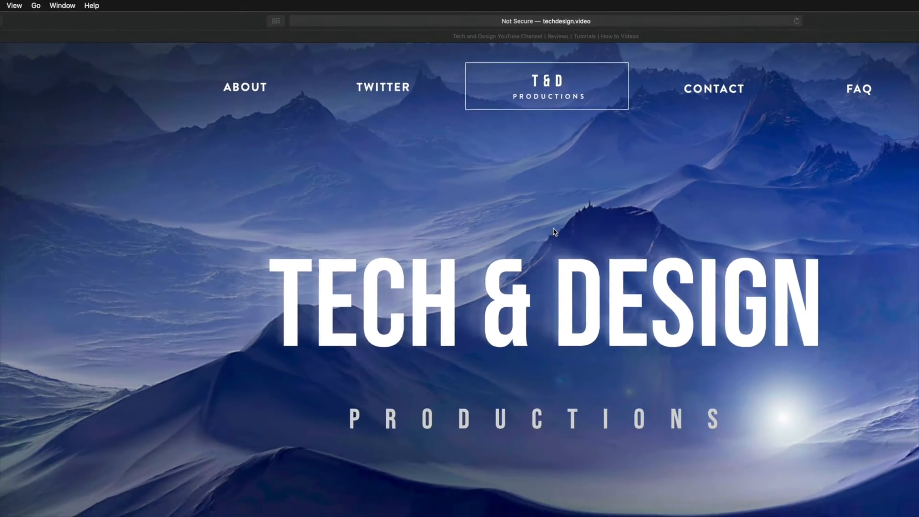